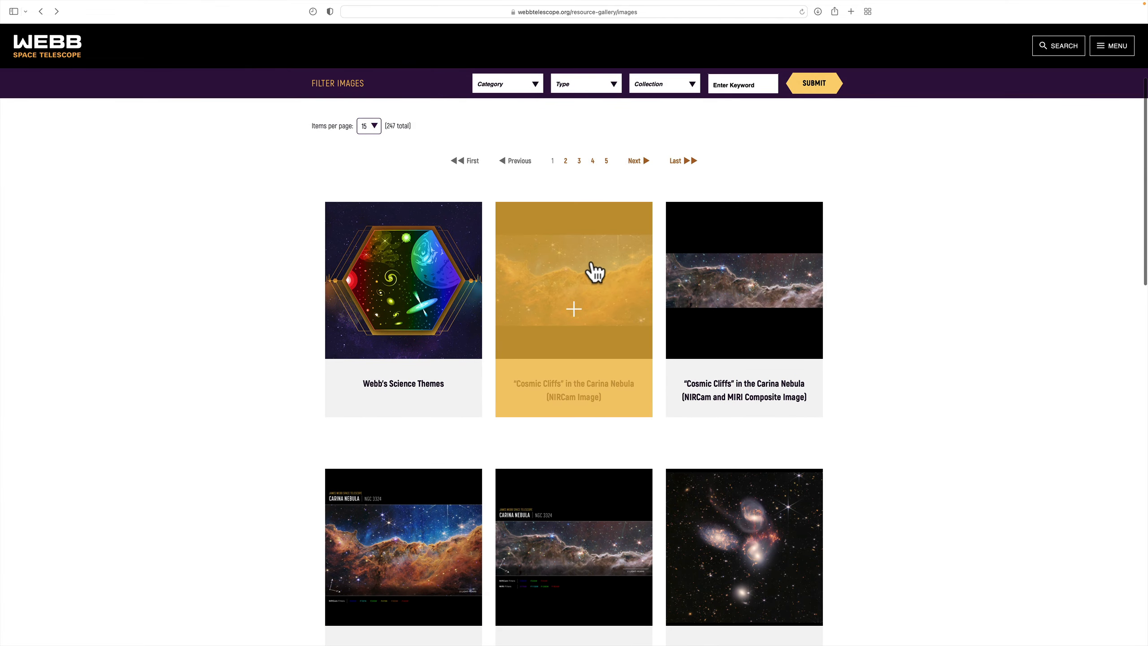
- Select the "Cosmic Cliffs" in the Carina Nebula (NIRCam Image) thumbnail in the resource gallery
click(573, 280)
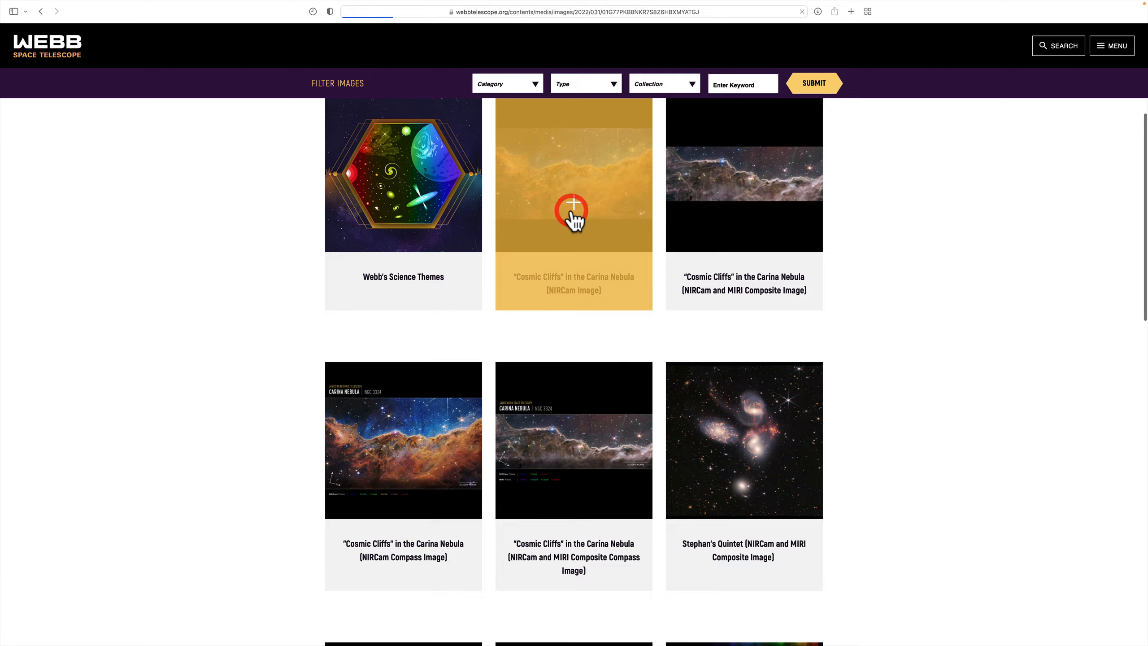
- Load the Cosmic Cliffs image page and scroll past Download Options to the description, credits and keywords
click(573, 206)
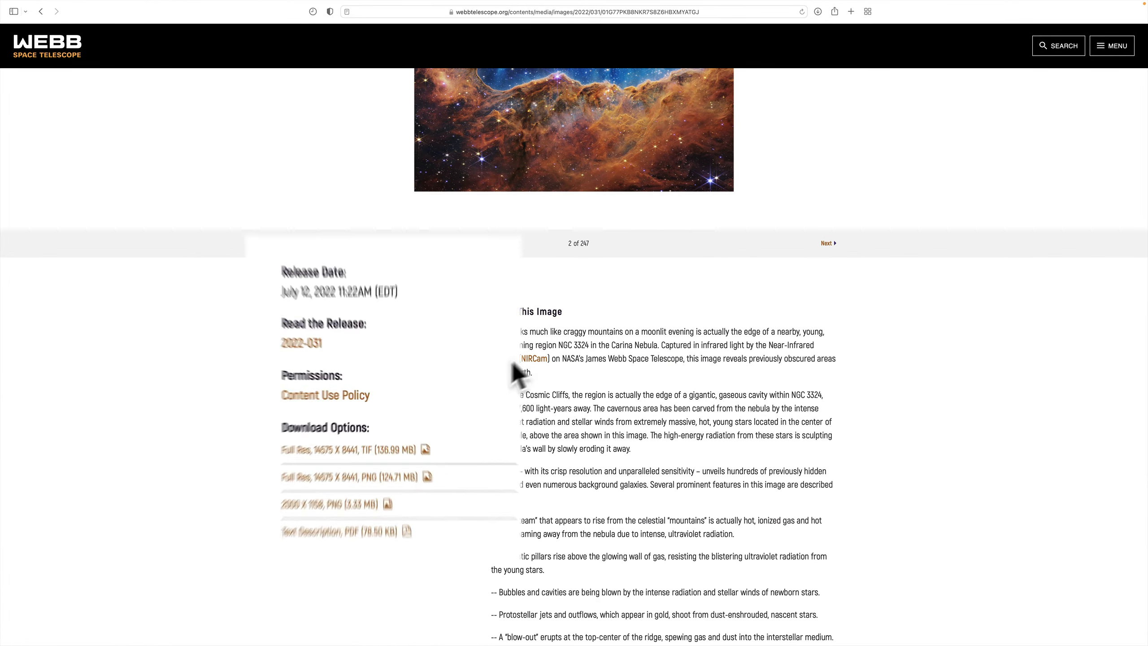
scroll(down, 3)
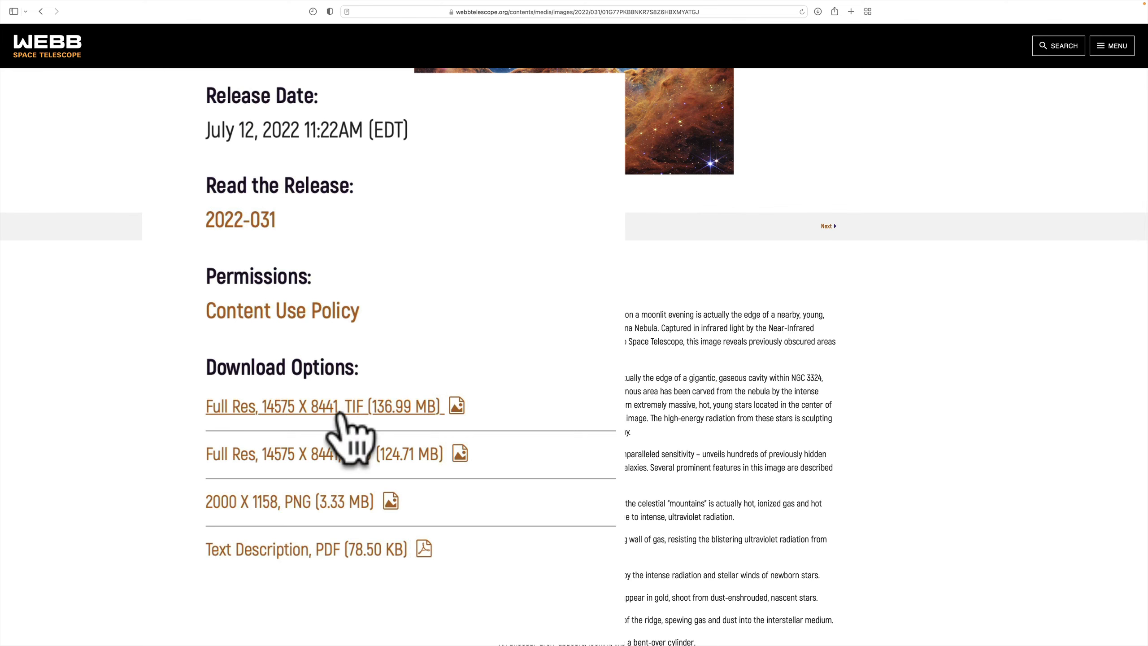
mouse_move(358, 468)
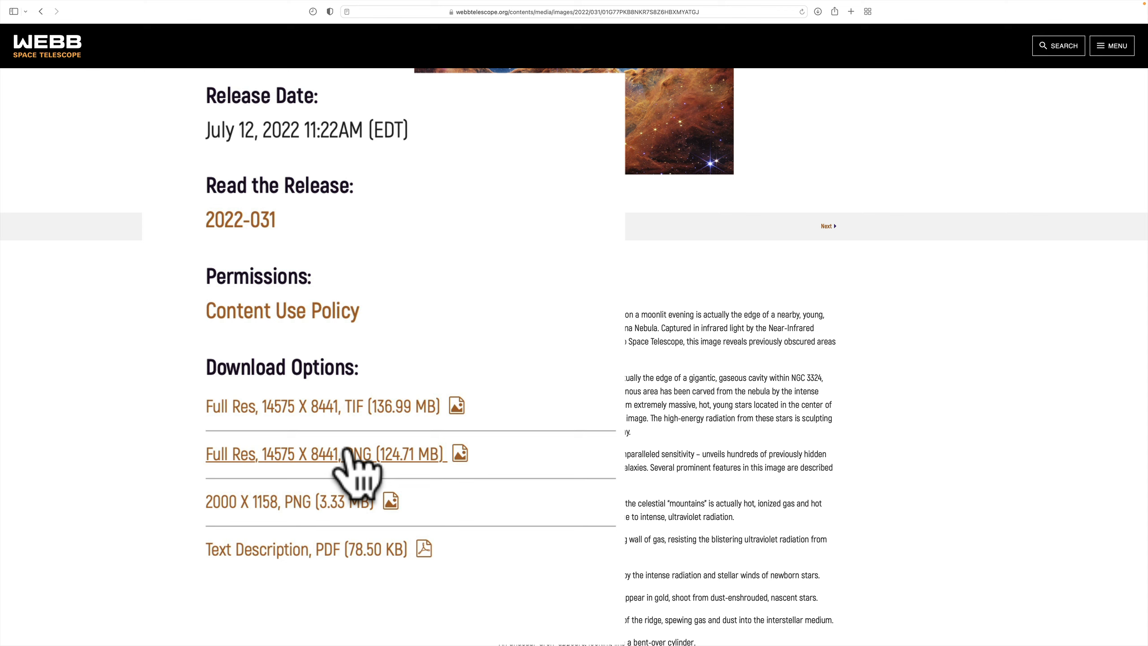
mouse_move(357, 521)
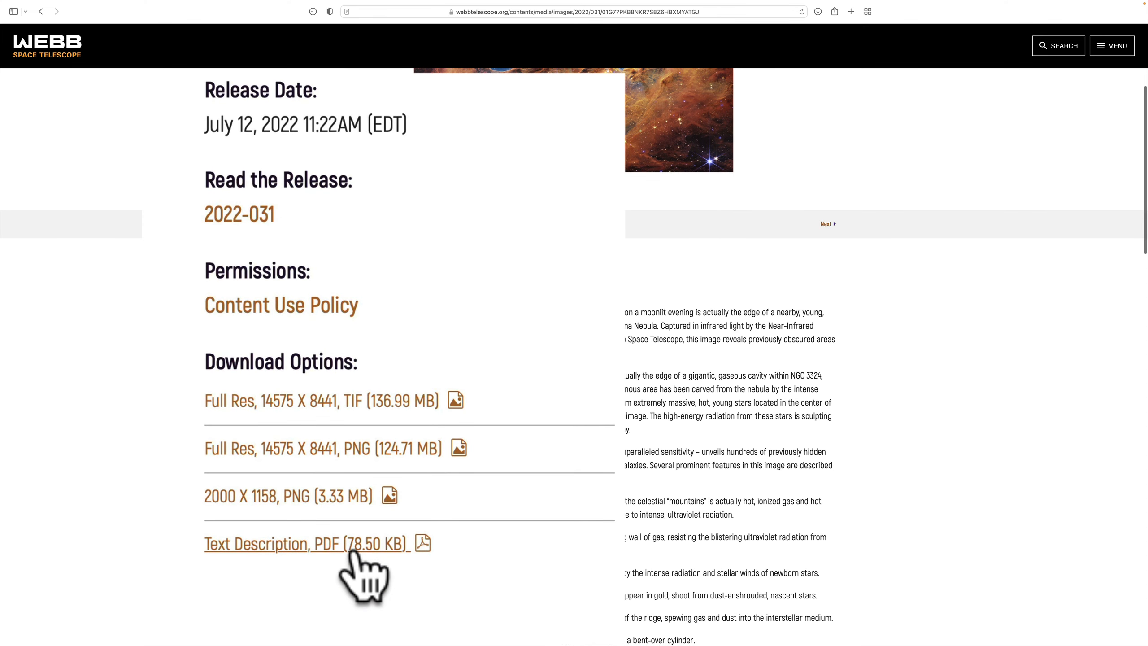
scroll(down, 3)
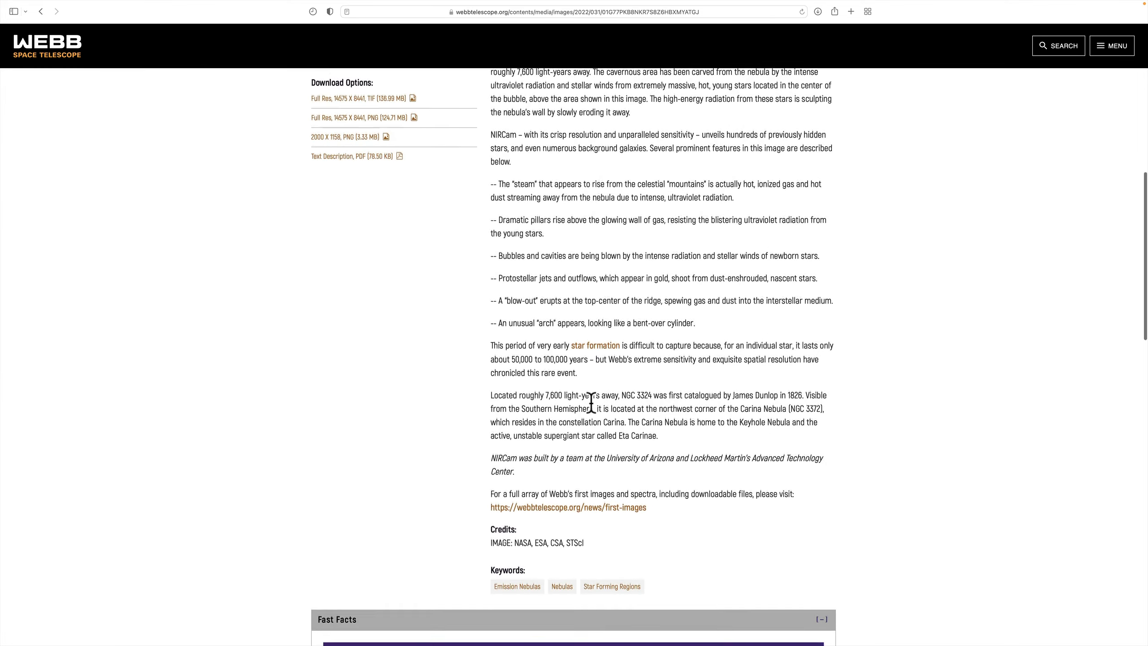